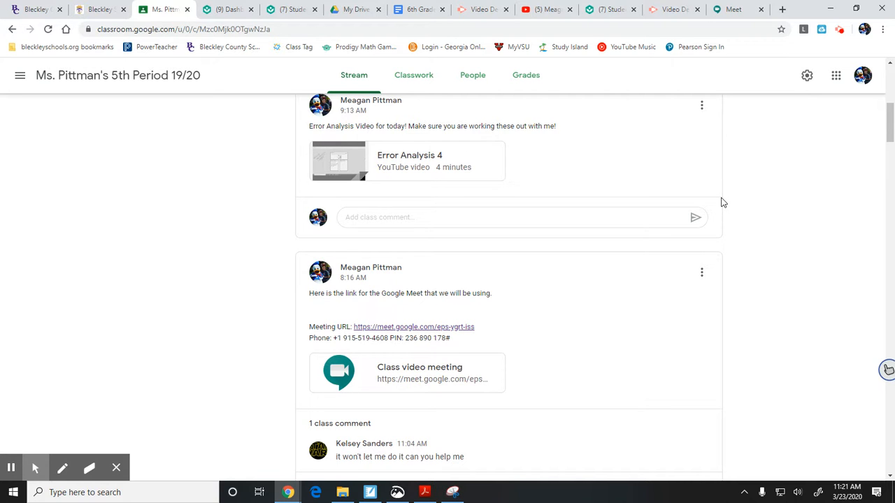
Open the 'Class video meeting' link card from the teacher's Google Meet post on the stream
scroll(down, 3)
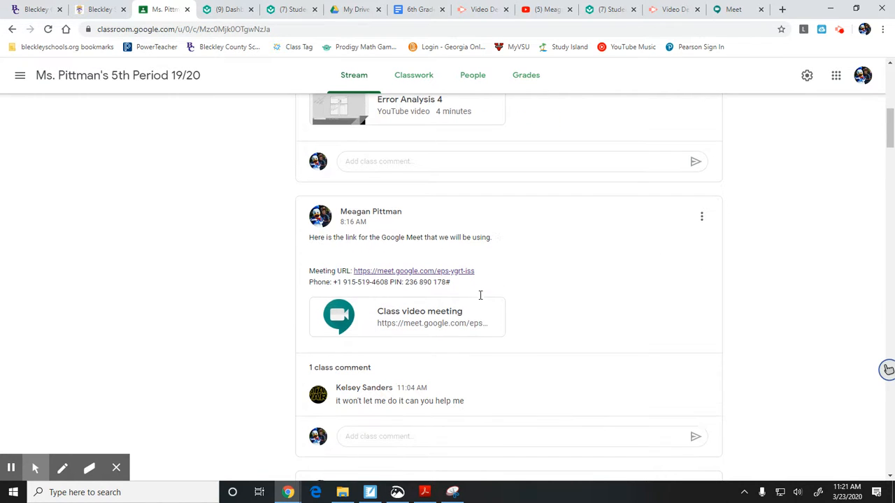
mouse_move(412, 324)
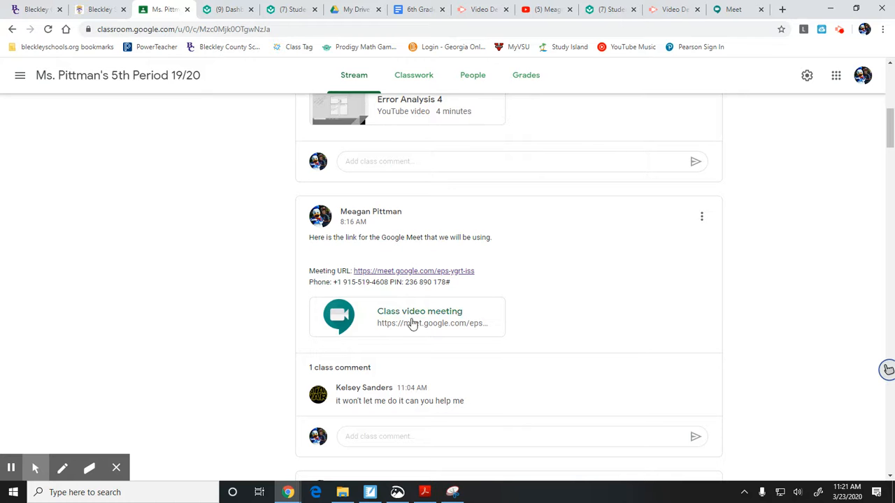
mouse_move(428, 325)
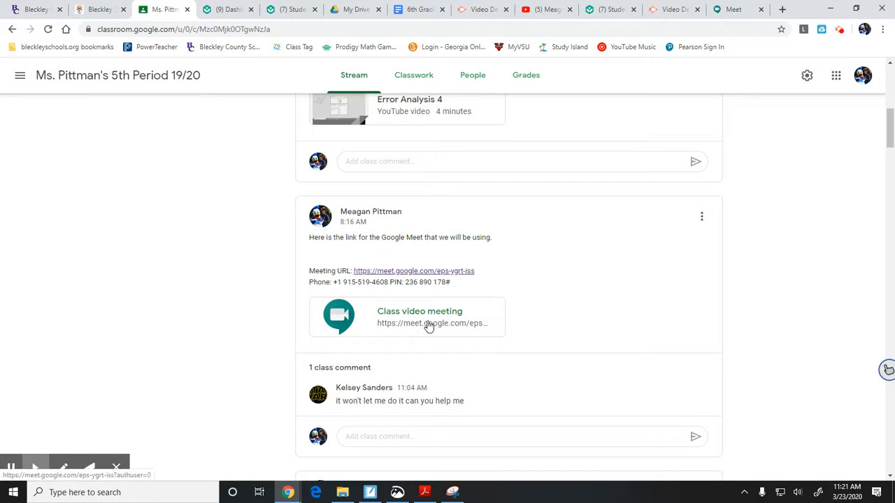
click(419, 316)
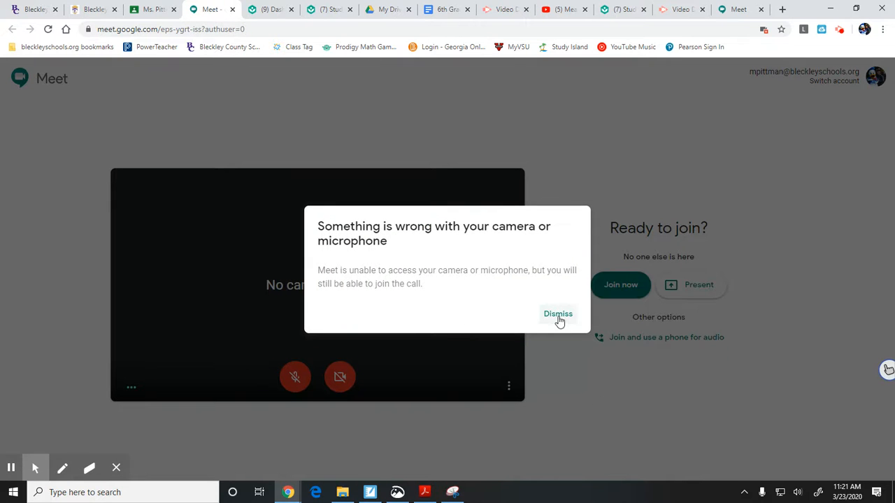
Dismiss the camera/microphone warning and join the class call as the only participant
click(558, 313)
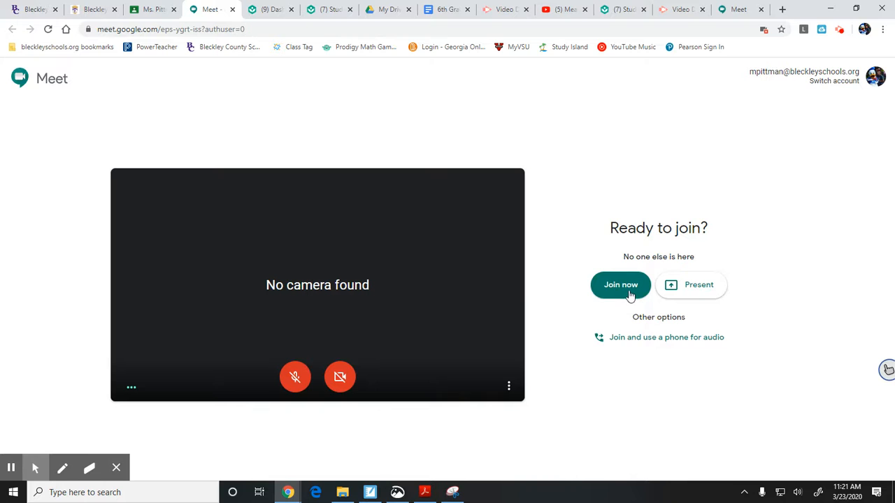
click(621, 285)
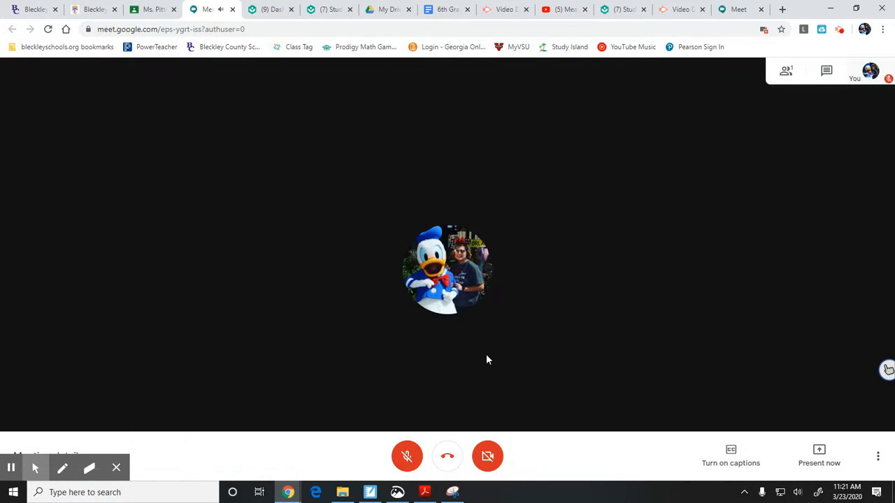
mouse_move(606, 287)
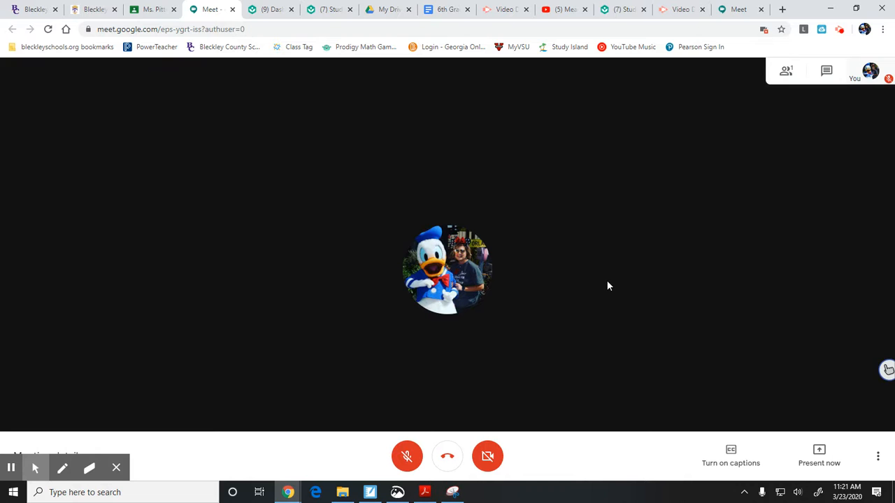
mouse_move(584, 221)
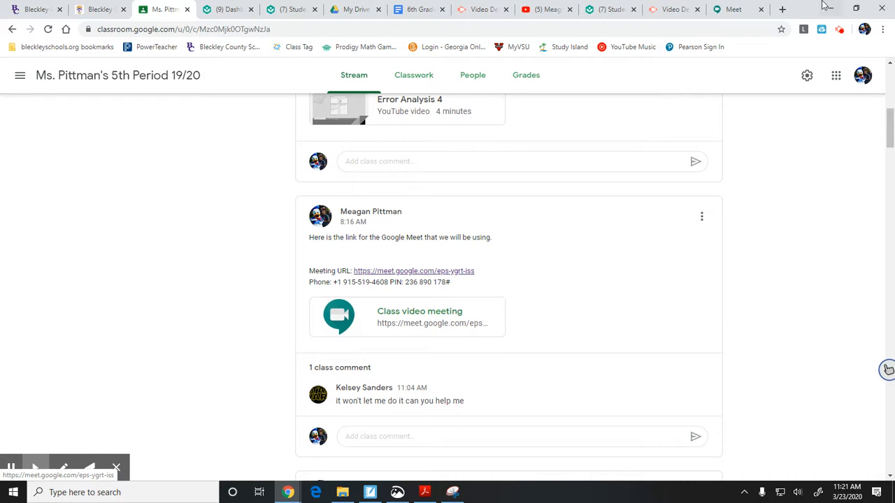
Highlight the meeting code at the end of the post's Meeting URL, then return to the Meet home page
click(730, 8)
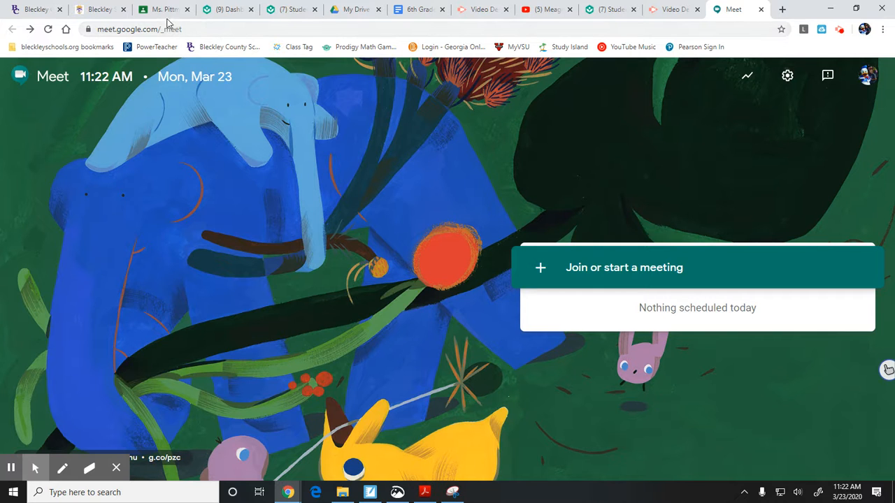
click(165, 8)
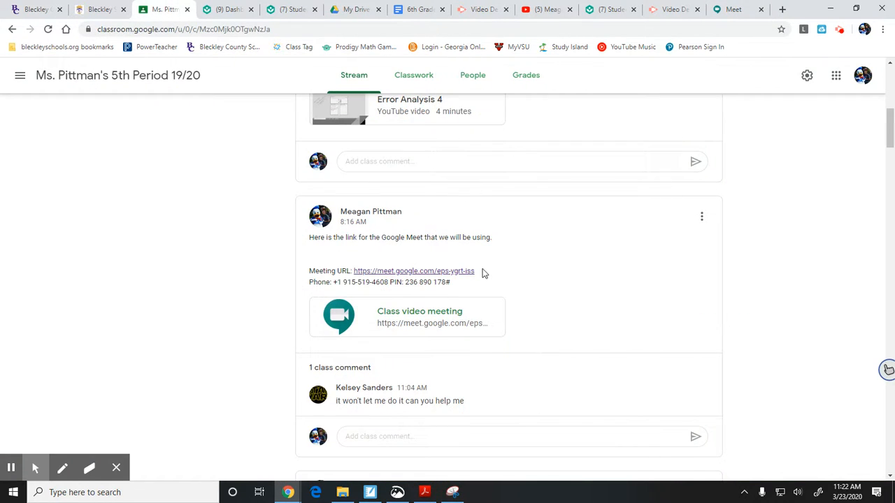
click(473, 271)
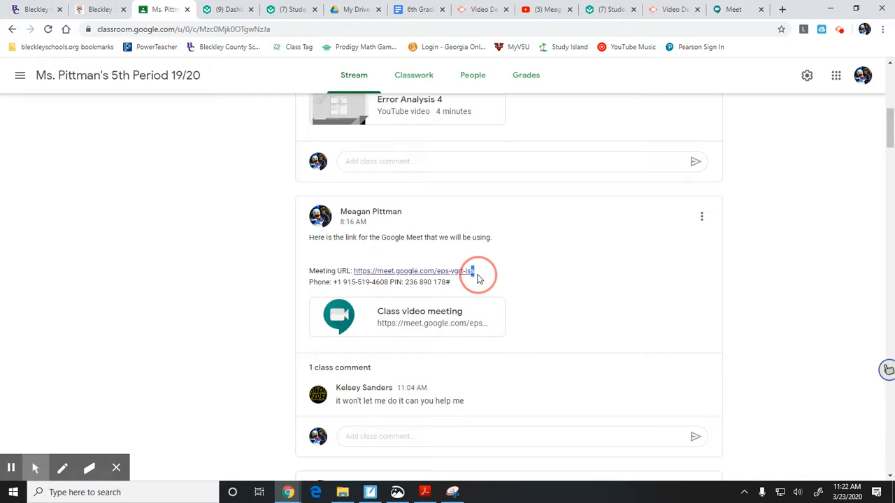
mouse_move(439, 278)
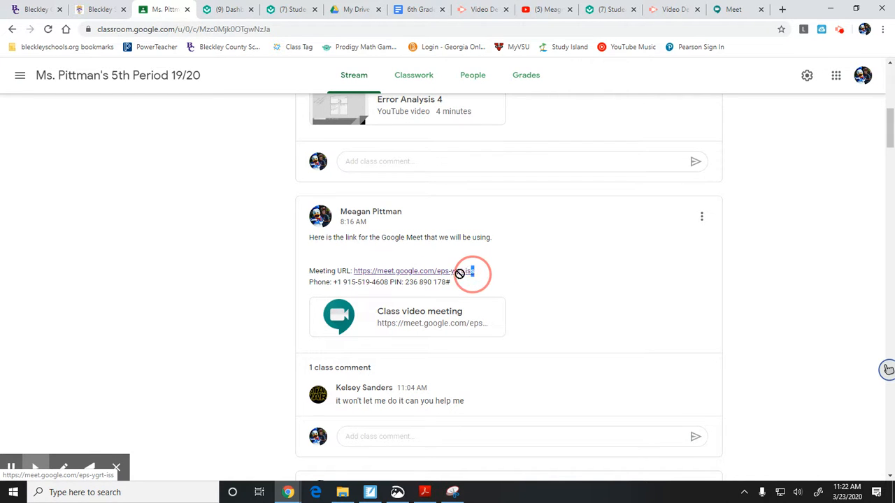
scroll(down, 3)
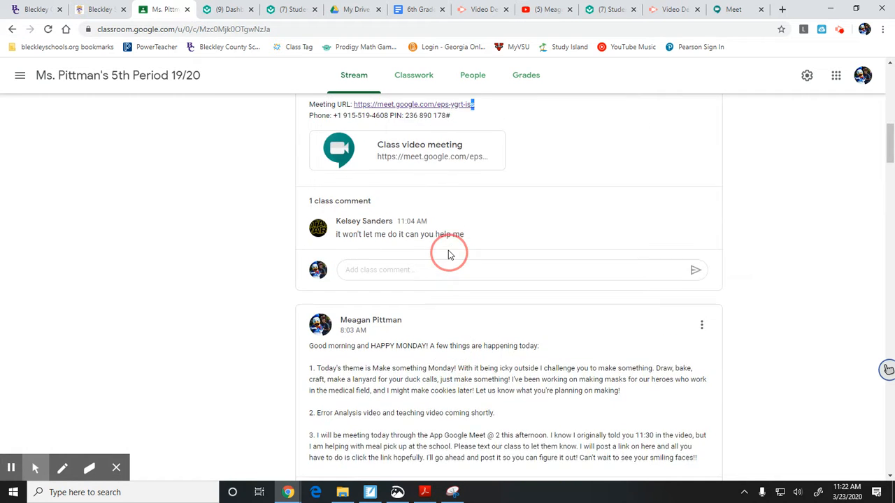
scroll(up, 3)
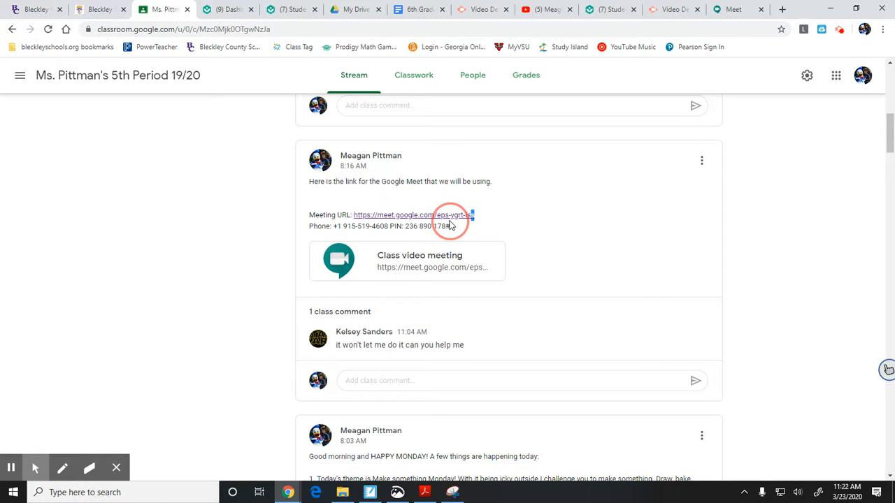
scroll(up, 3)
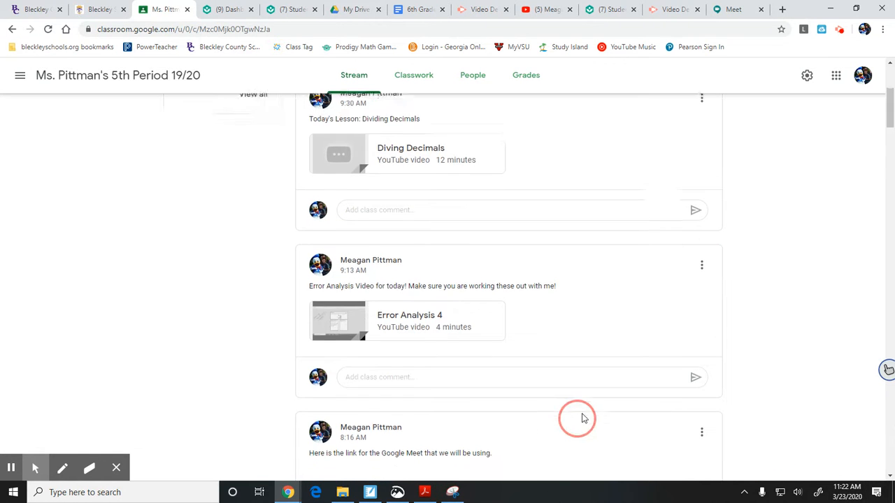
scroll(down, 3)
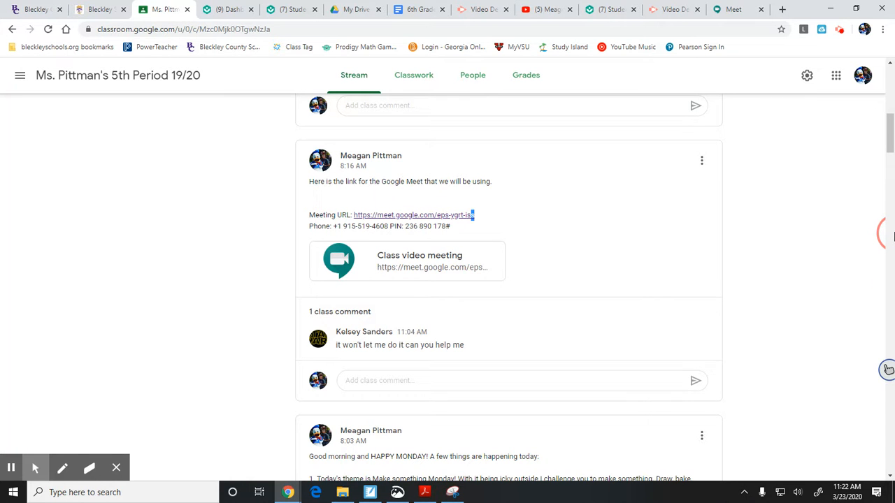
click(734, 9)
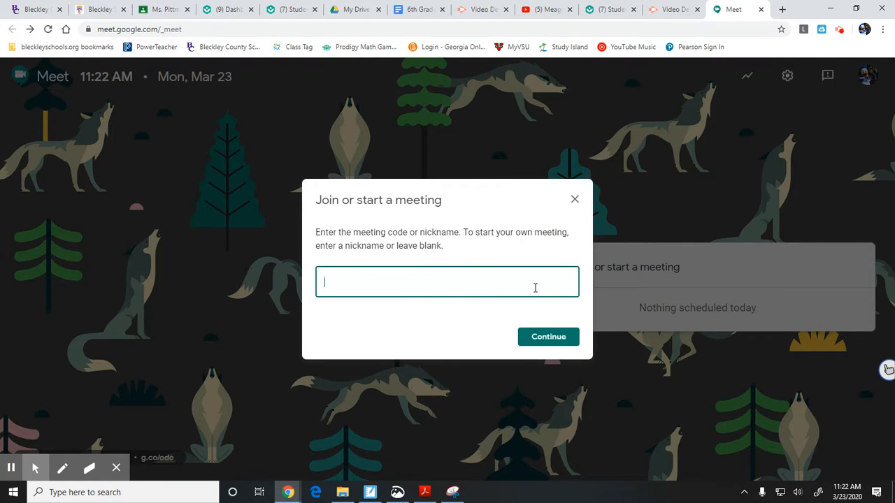
Join meeting eps-ygrt-iss by its code and dismiss the camera/microphone warning
text(e)
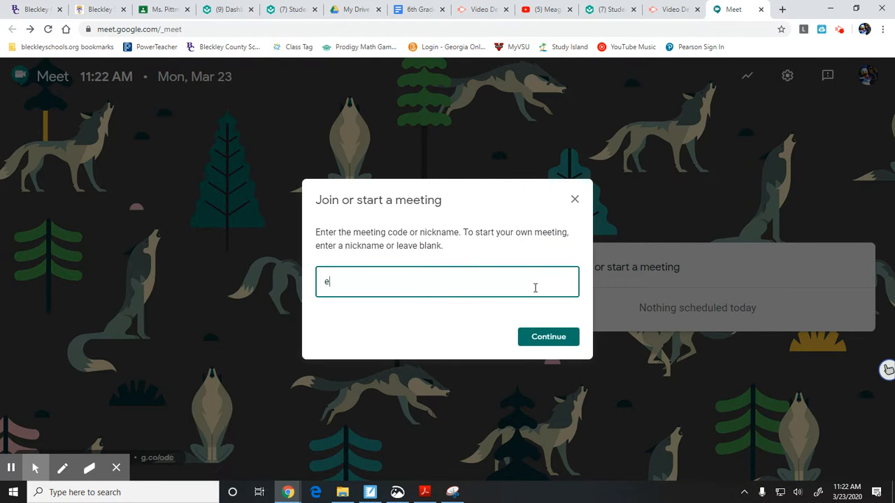
text(ps)
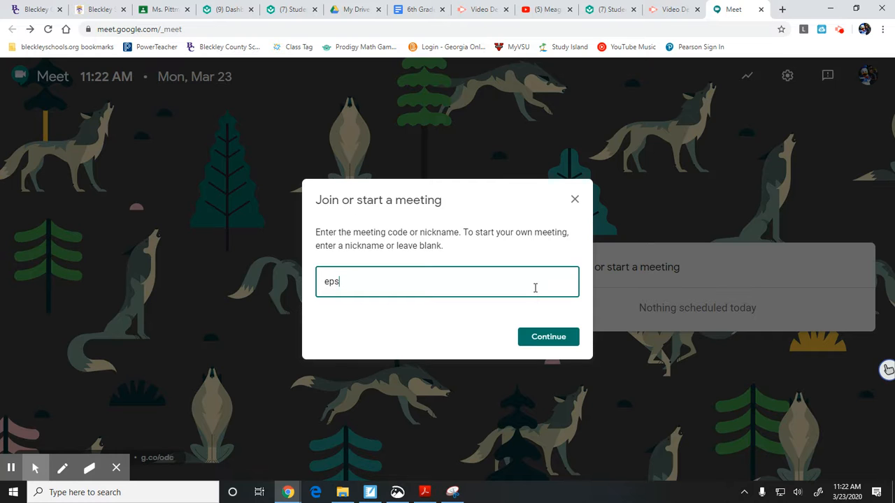
text(-yg)
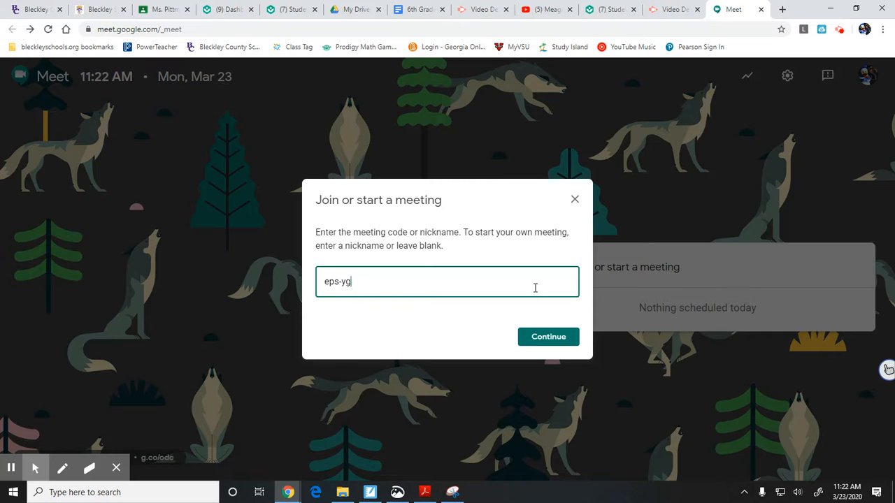
text(rt-i)
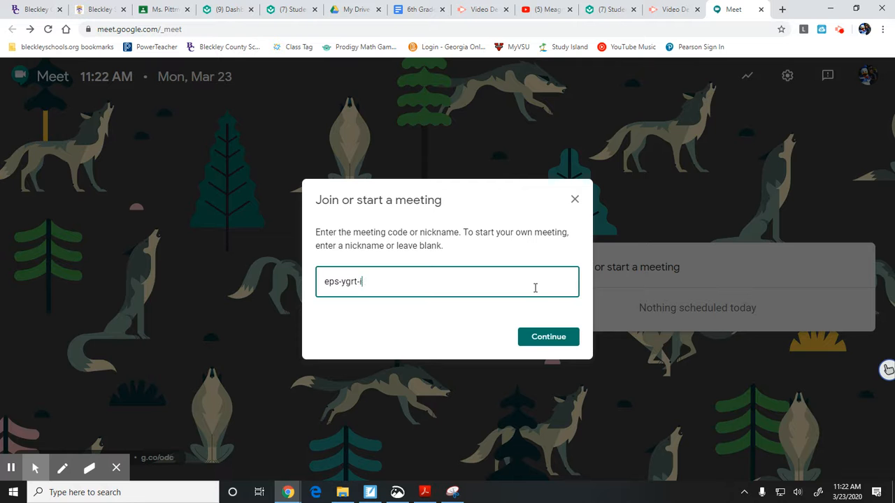
text(ss)
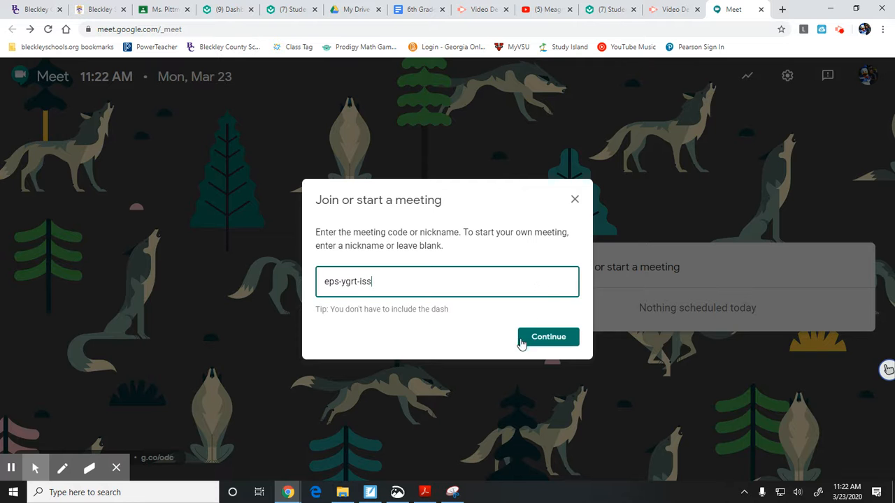
click(548, 336)
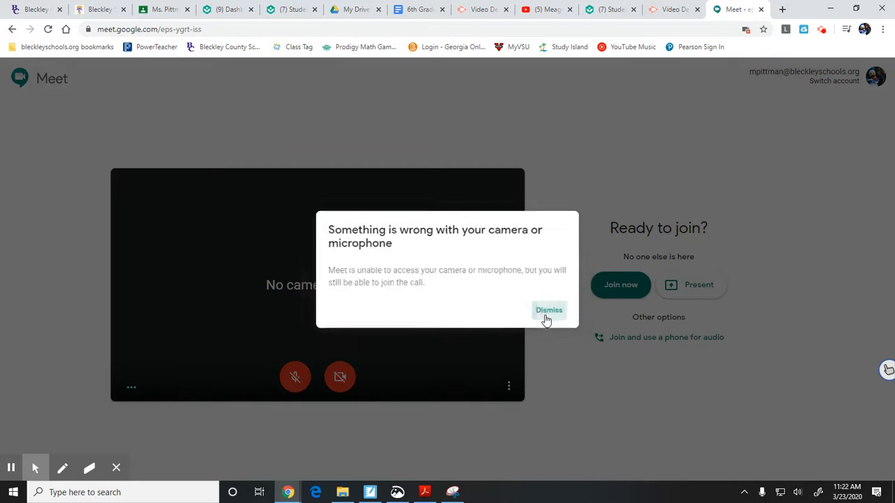
click(548, 310)
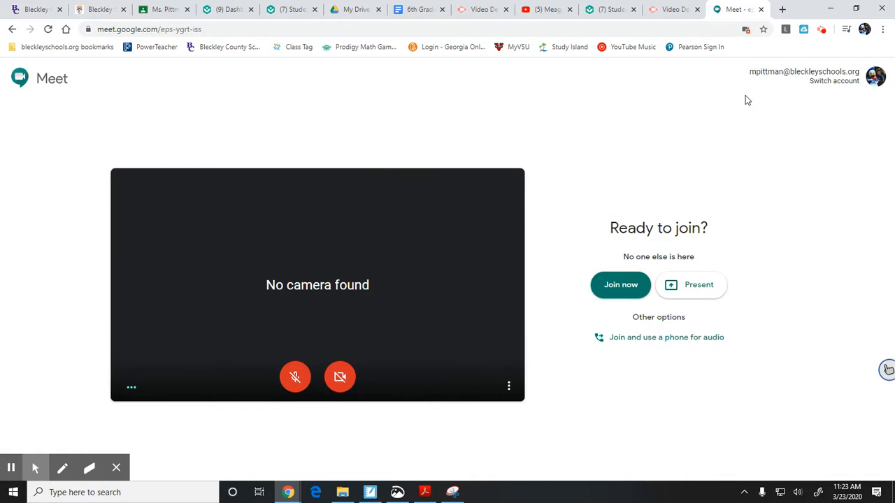
mouse_move(746, 114)
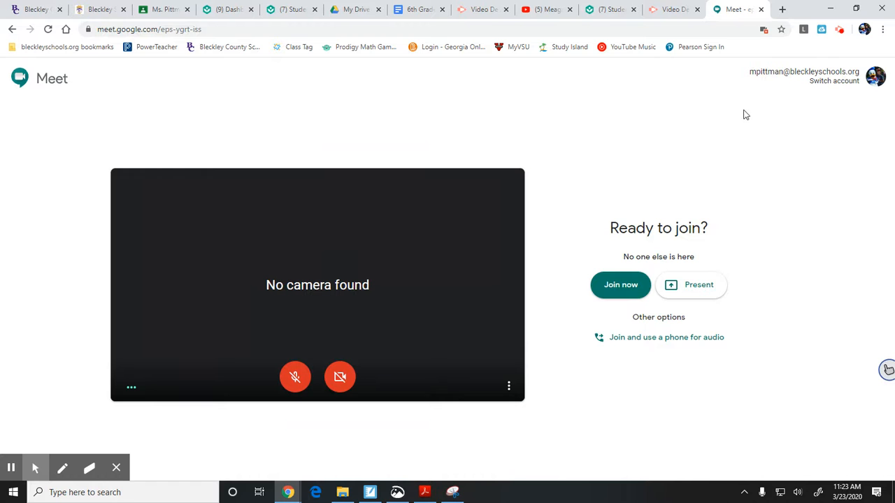
mouse_move(372, 74)
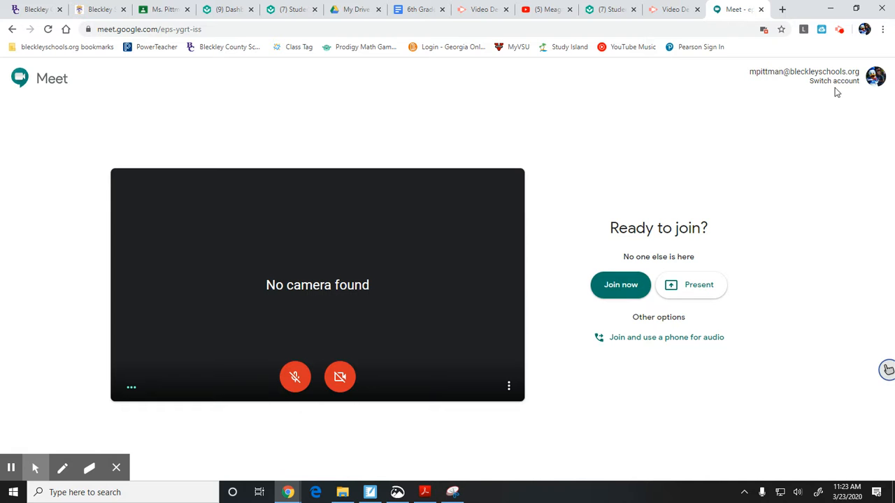
mouse_move(848, 95)
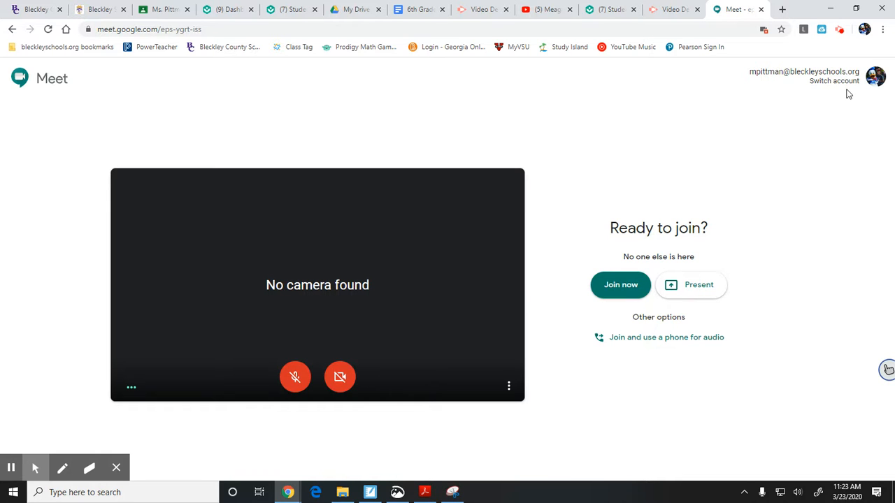
mouse_move(685, 95)
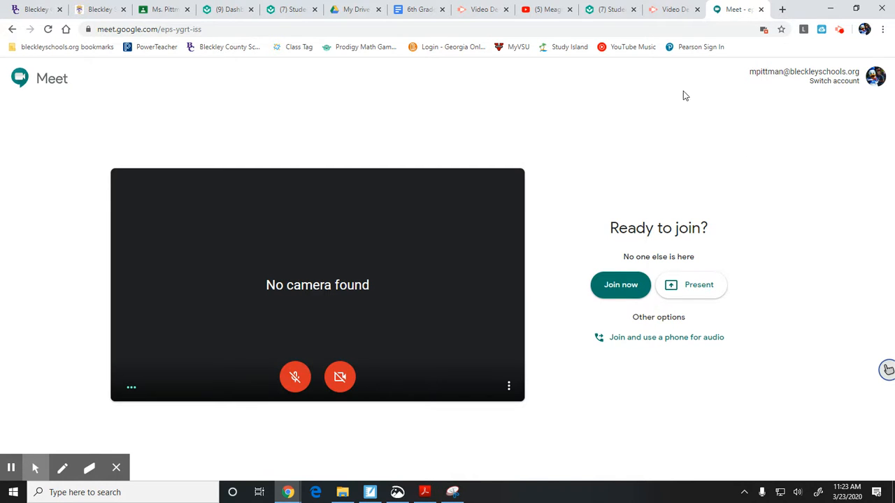
mouse_move(265, 134)
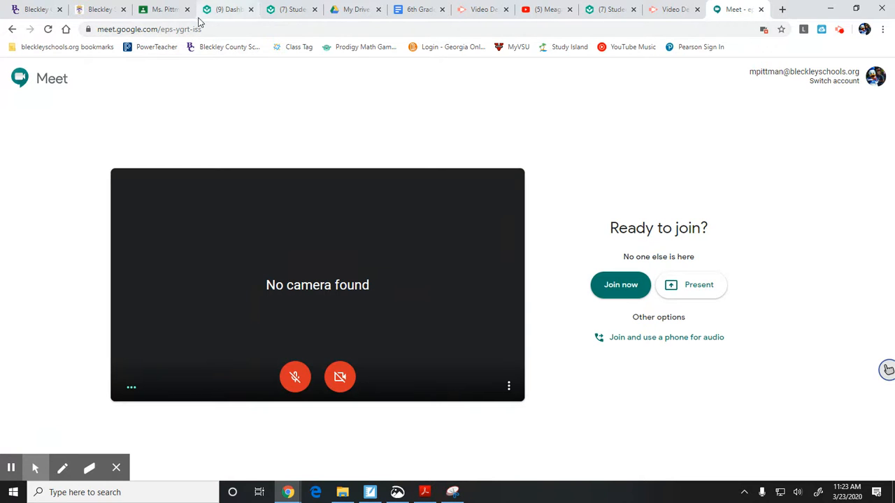
Reopen the meeting from the Classroom post's link, dismiss the camera warning, and return to the stream
click(162, 8)
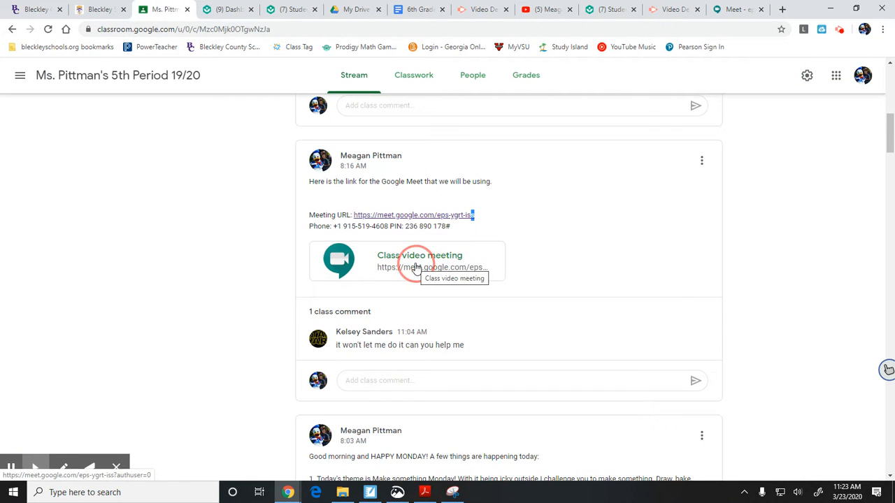
click(419, 262)
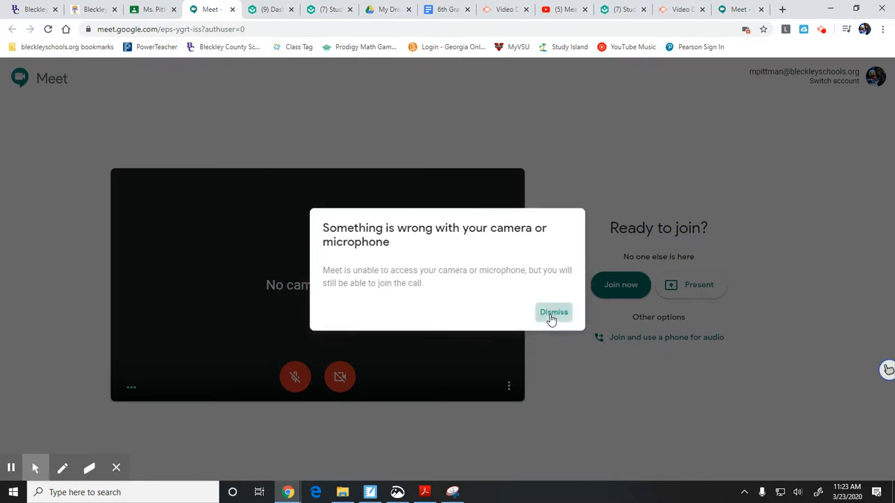
click(553, 311)
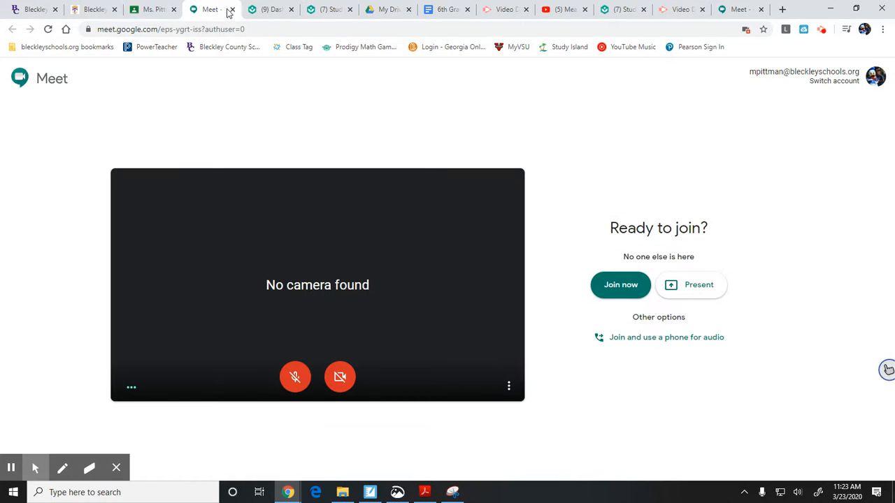
click(151, 8)
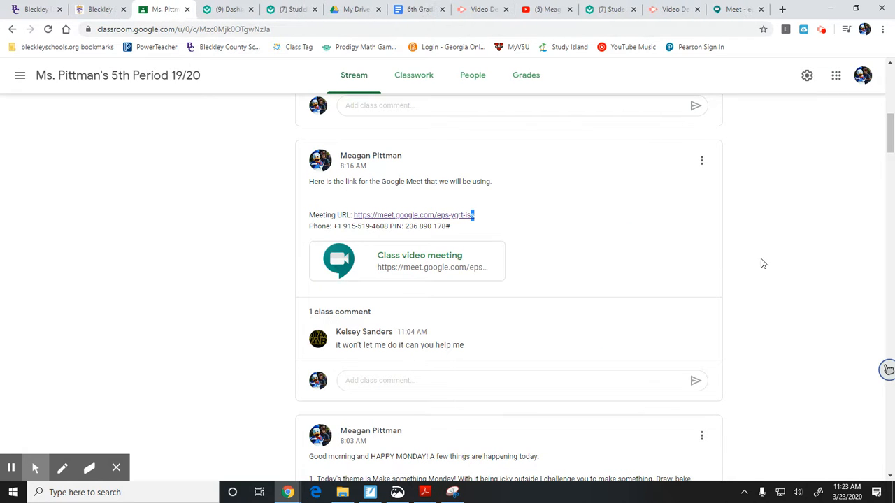
mouse_move(769, 261)
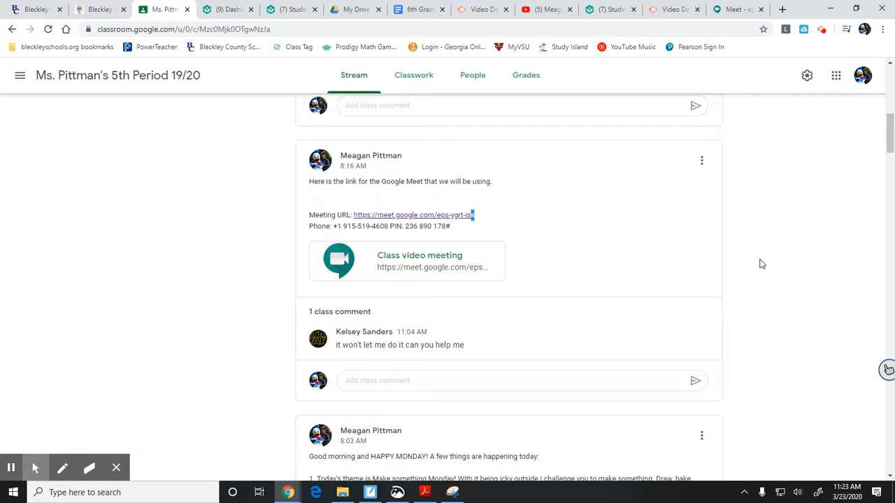
mouse_move(741, 273)
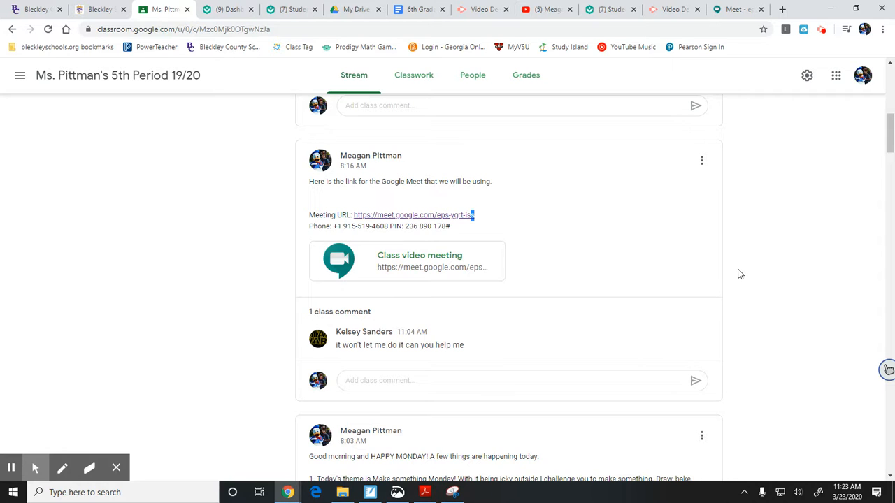
mouse_move(303, 229)
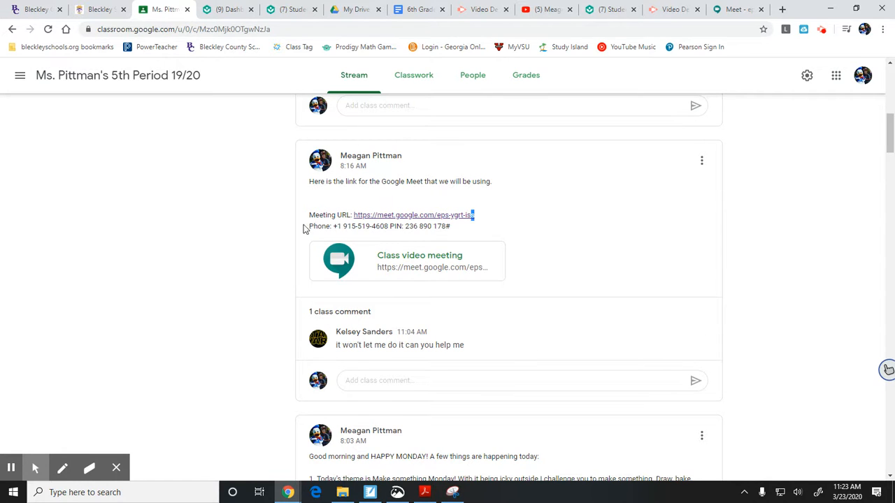
mouse_move(338, 257)
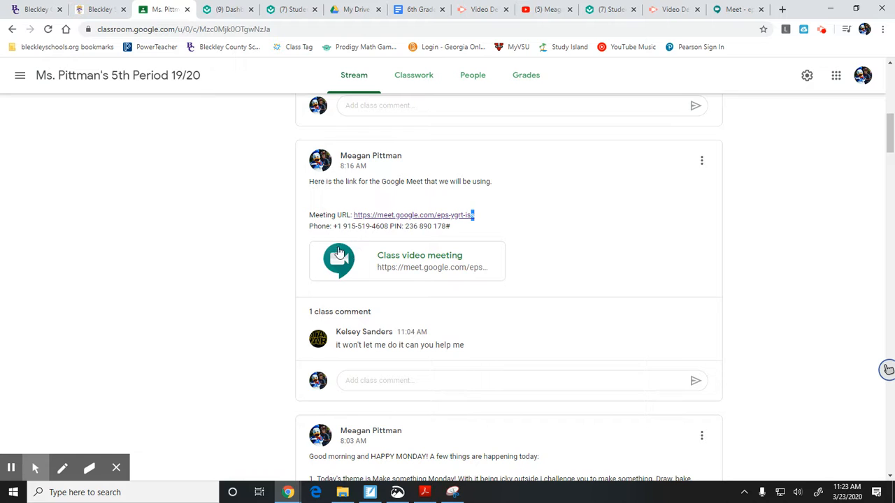
mouse_move(594, 243)
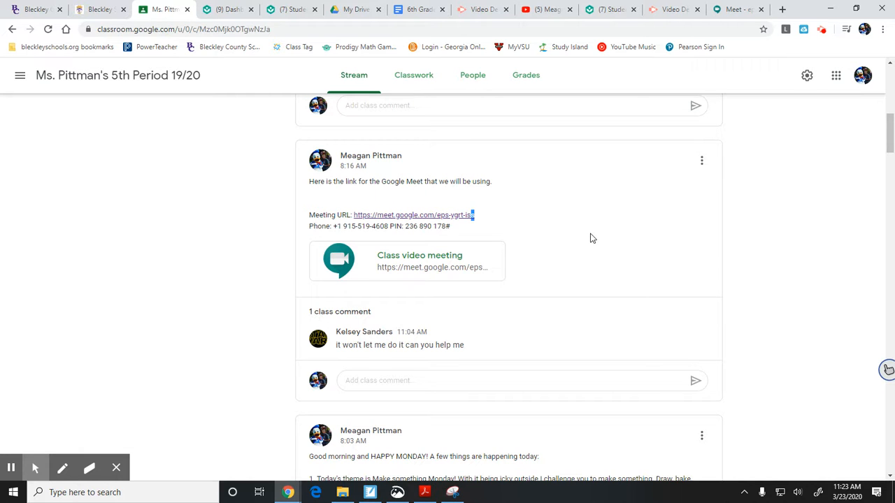
mouse_move(120, 343)
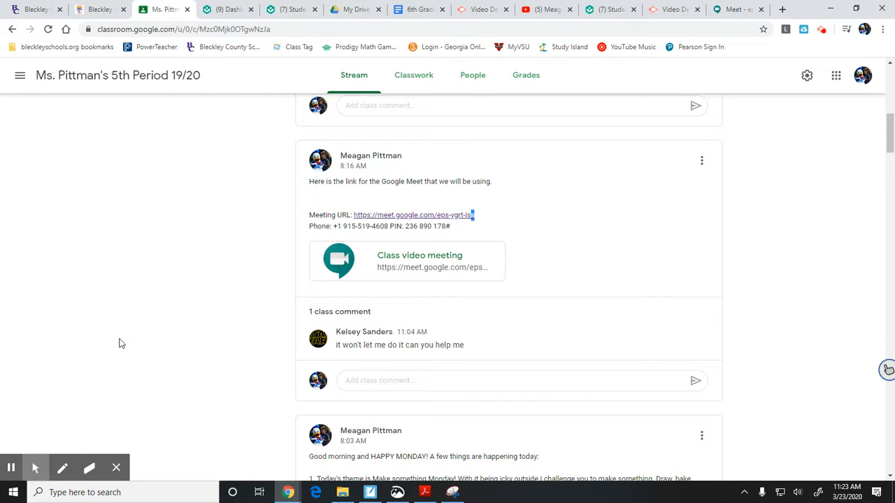
mouse_move(11, 467)
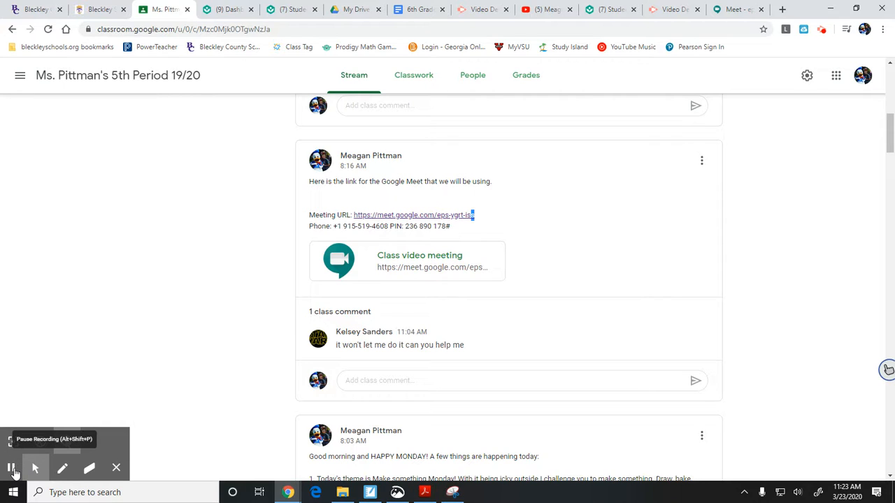